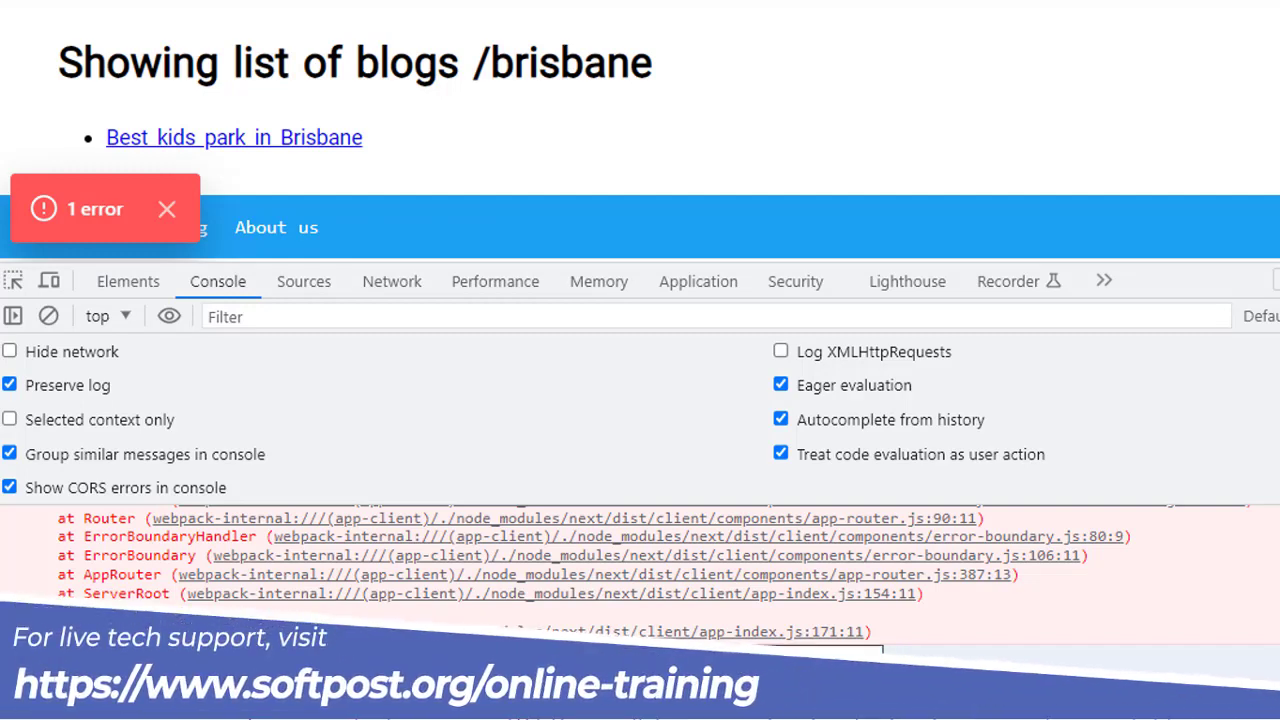
- Switch to VS Code and select the { blogs } parameter on line 6 of ShowBlogsPerCat.tsx
key(alt+tab)
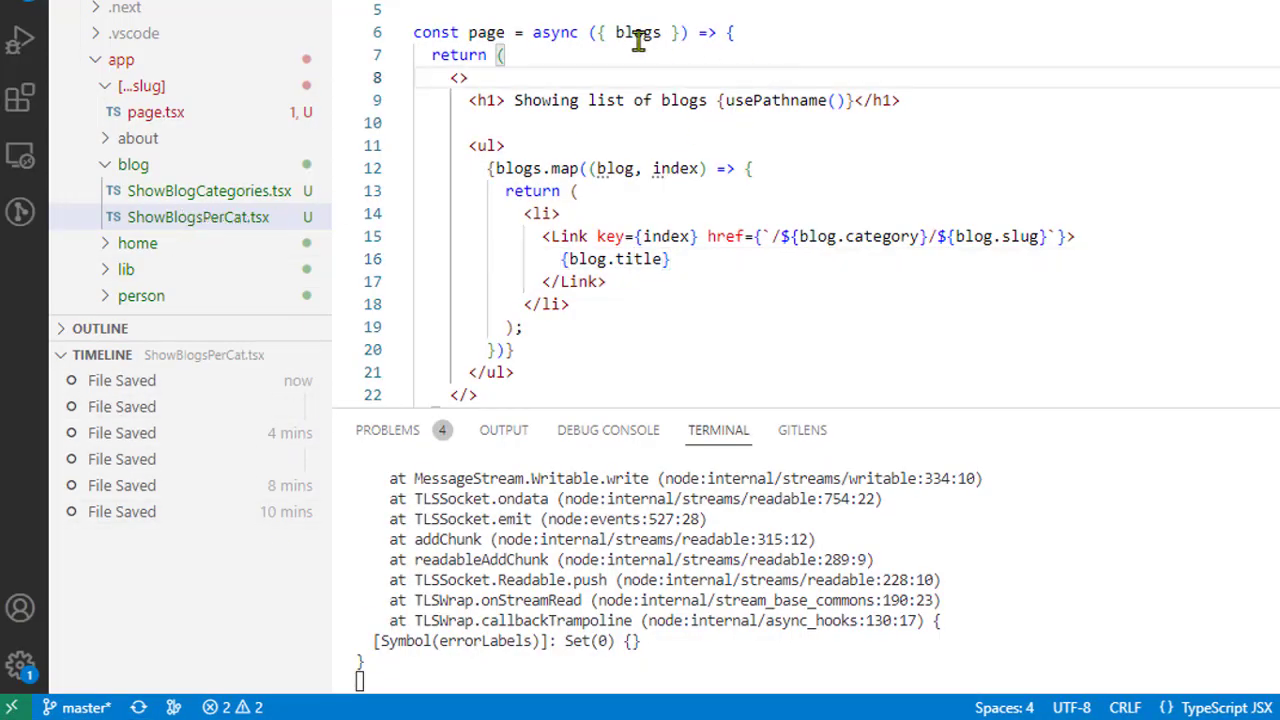
double_click(638, 32)
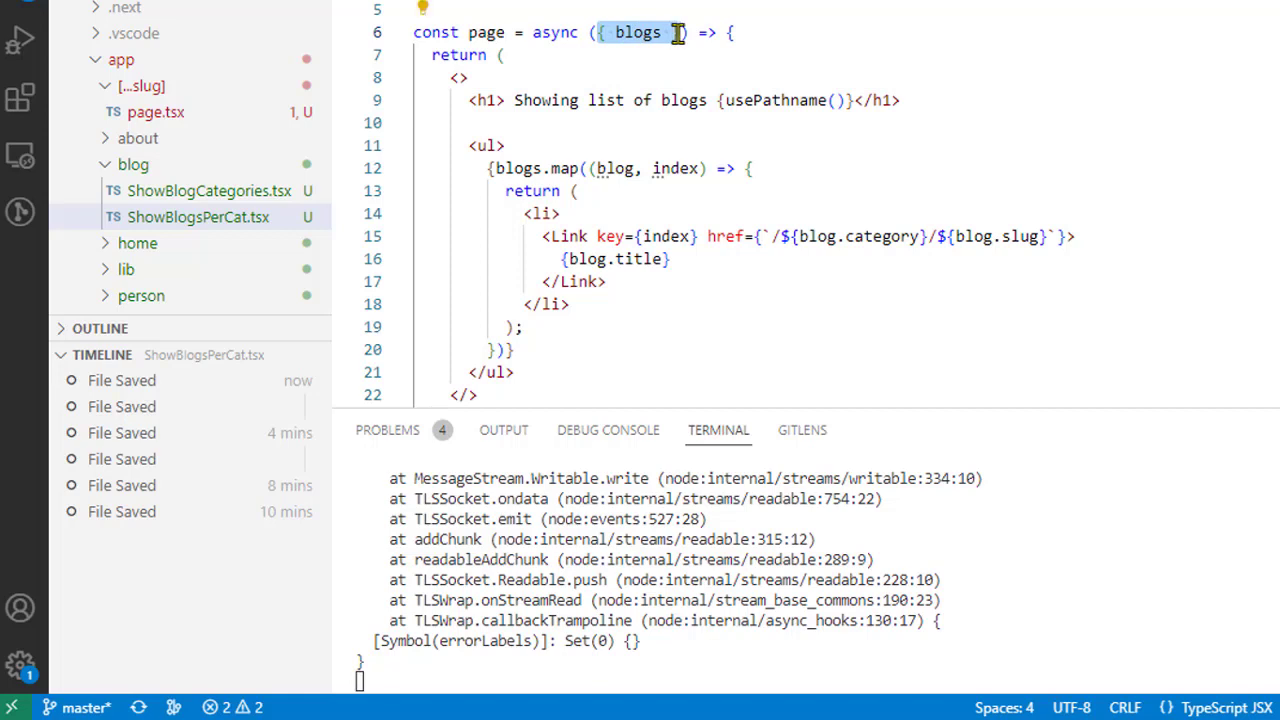
mouse_move(732, 204)
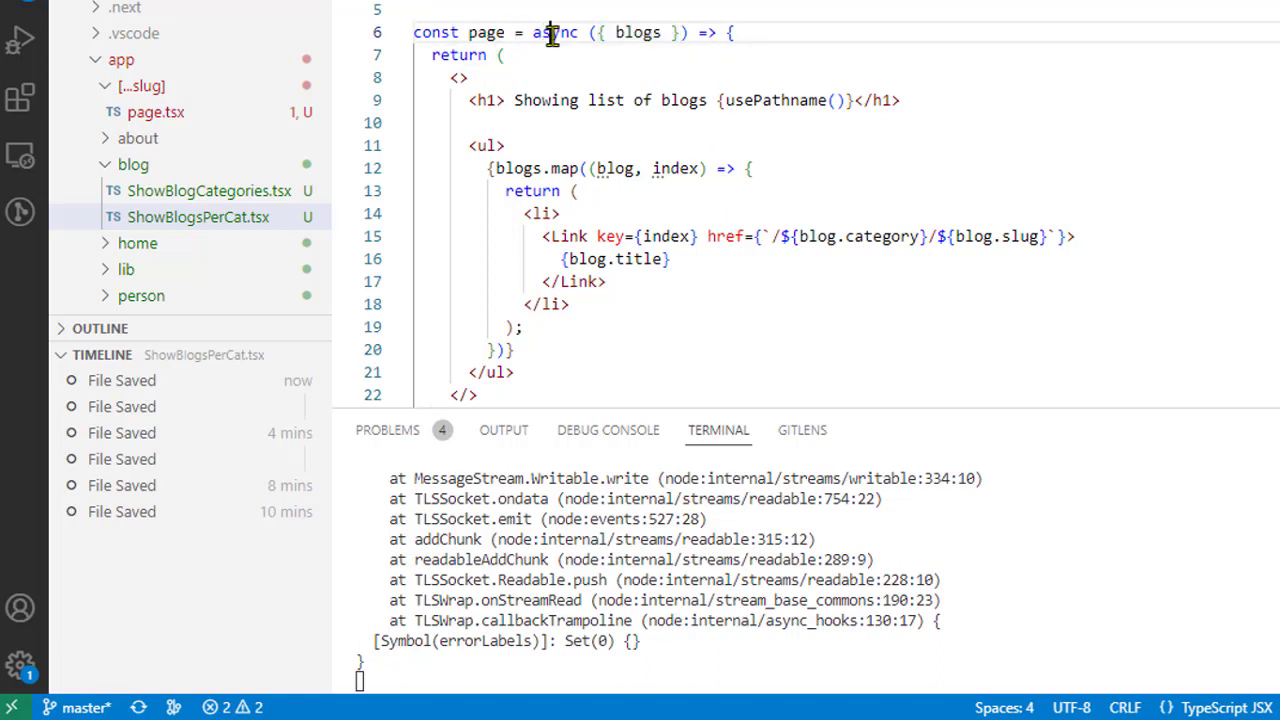
- Delete 'async' from the arrow-function declaration on line 6
double_click(555, 32)
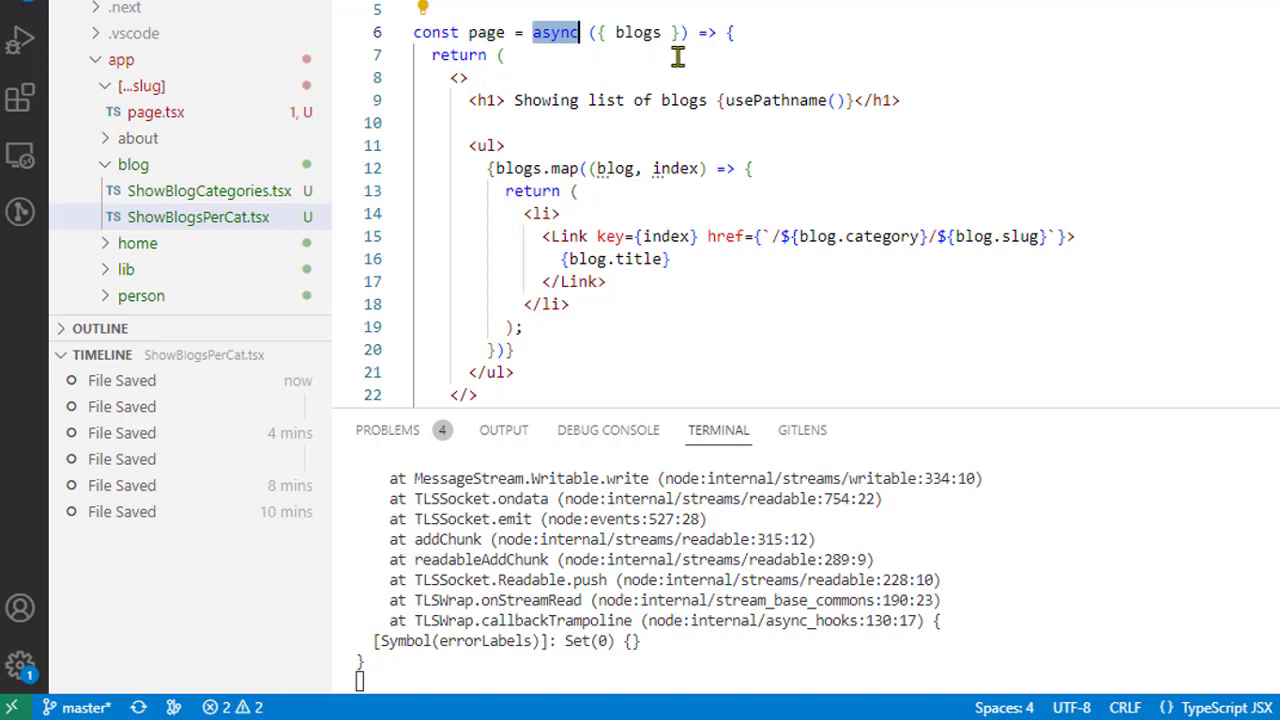
mouse_move(775, 100)
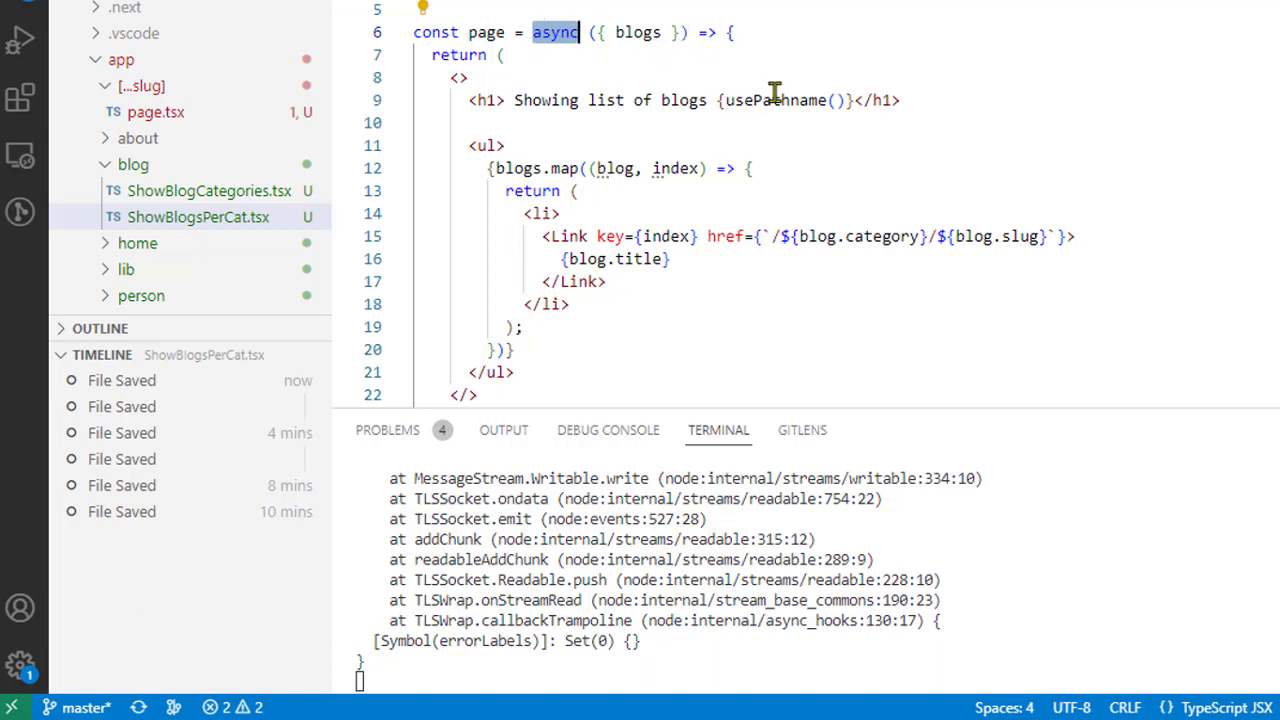
mouse_move(605, 105)
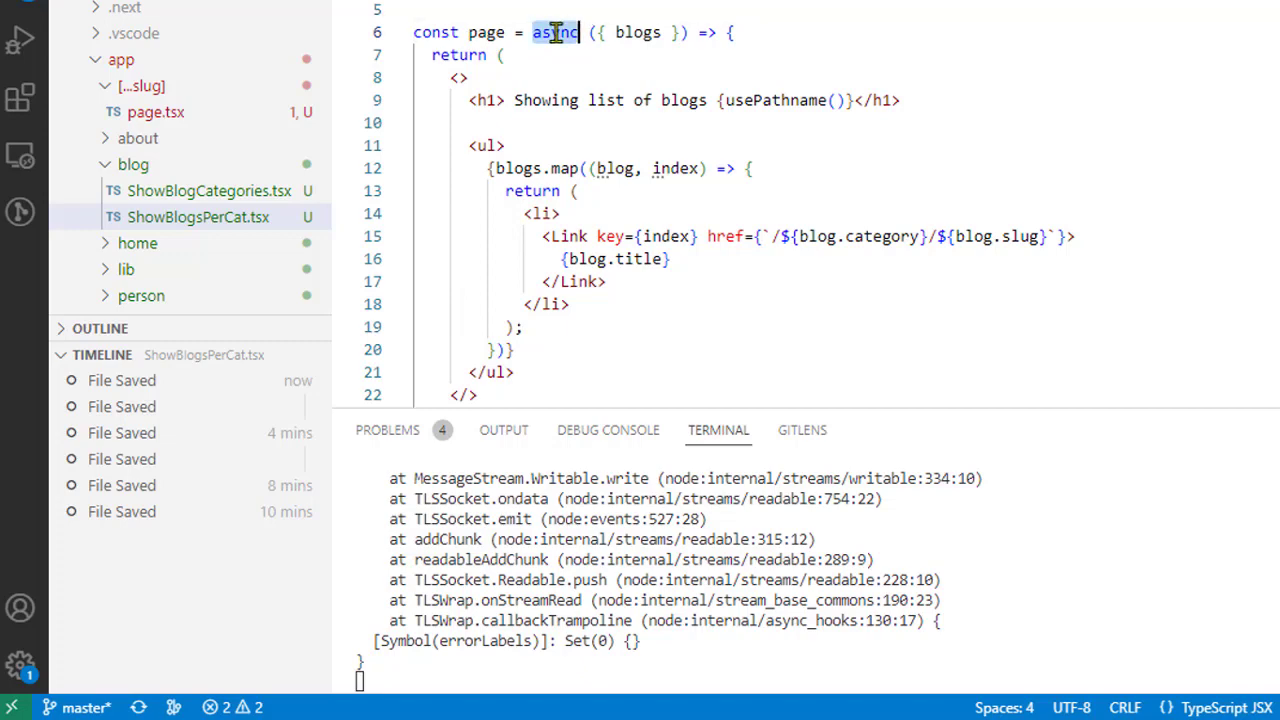
key(Delete)
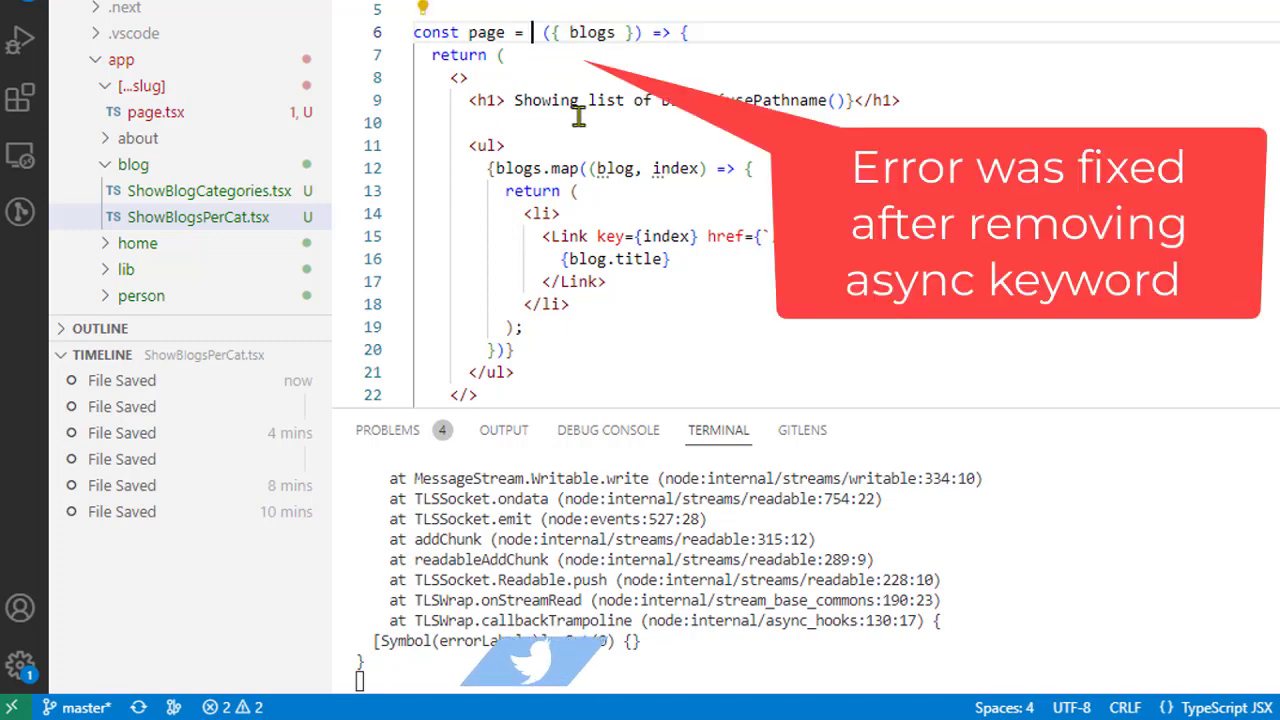